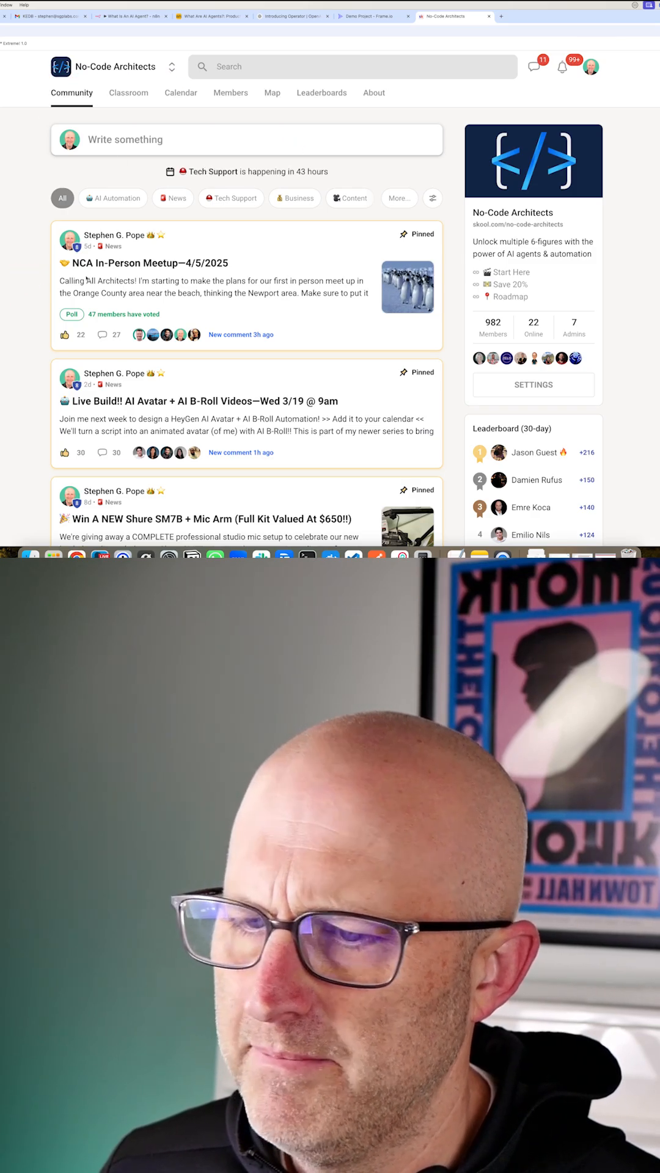
Show the No-Code Architects classroom with its courses such as Start Here and Automation Vault
left_click(231, 198)
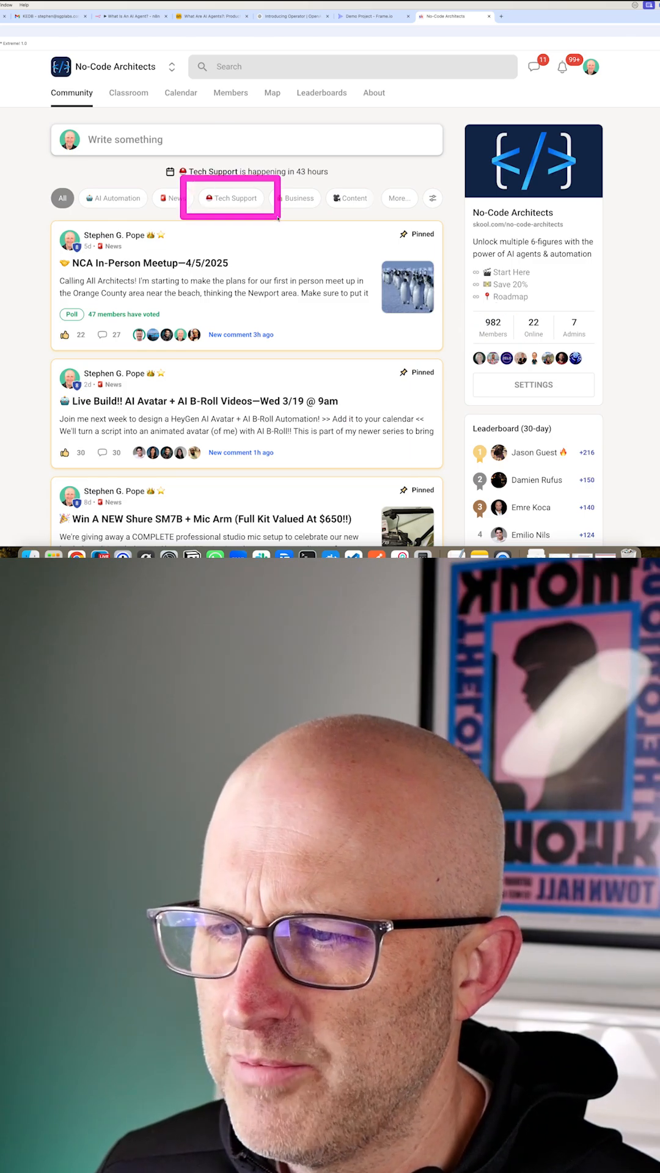
left_click(128, 93)
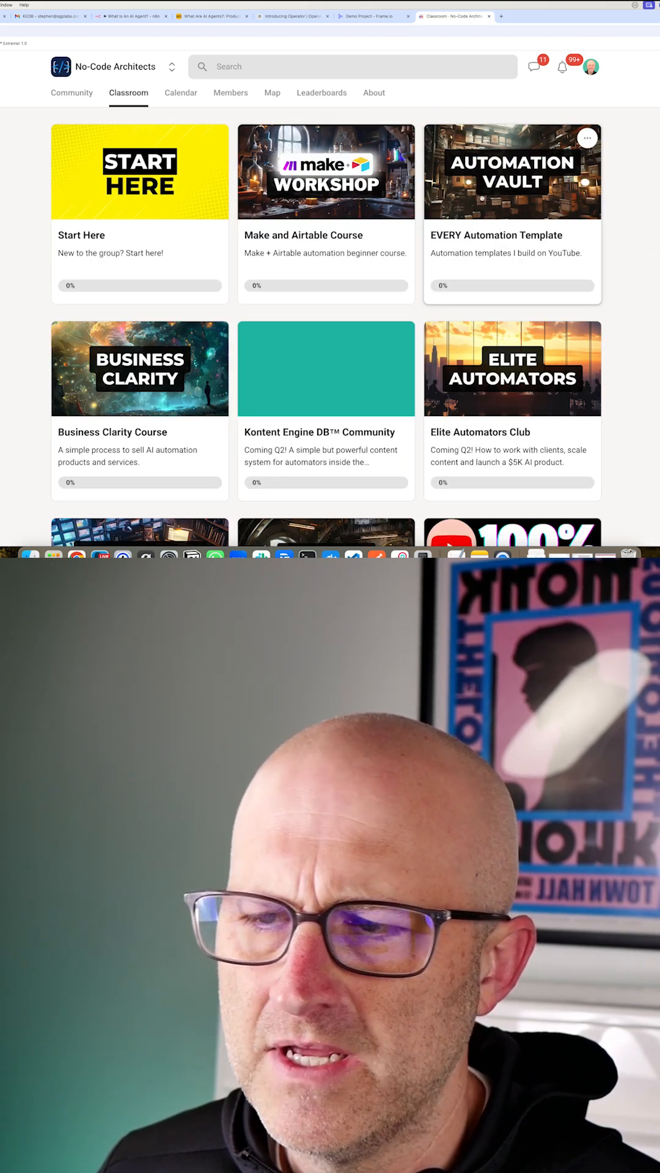
Browse the EVERY Automation Template course contents
left_click(511, 172)
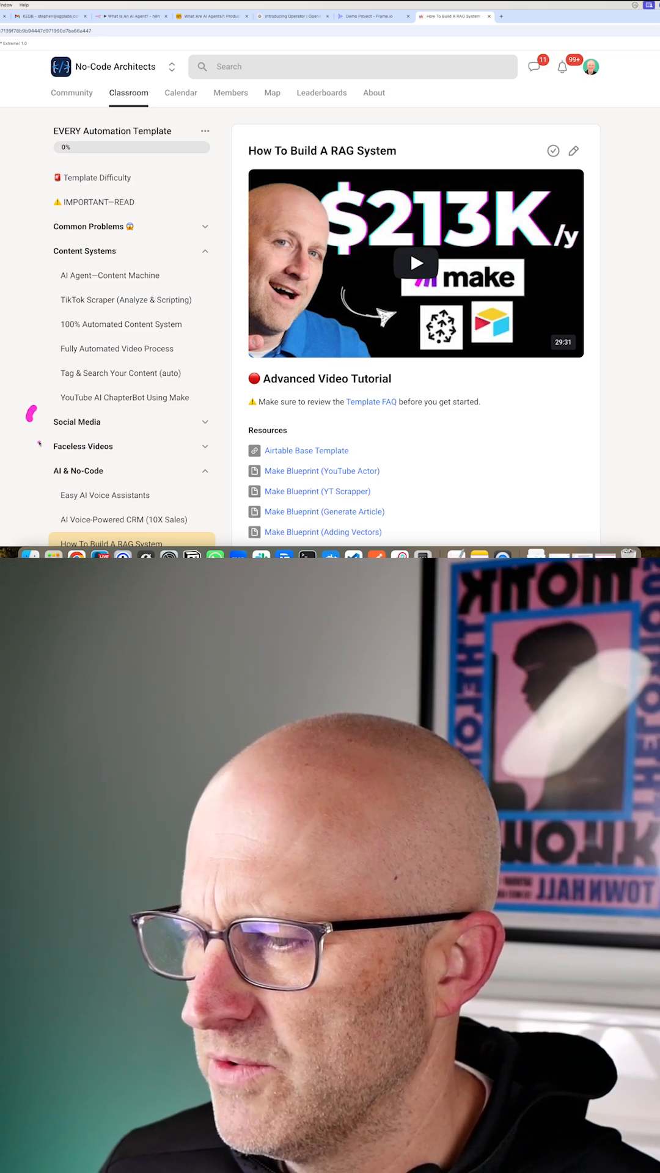
scroll("down", 3)
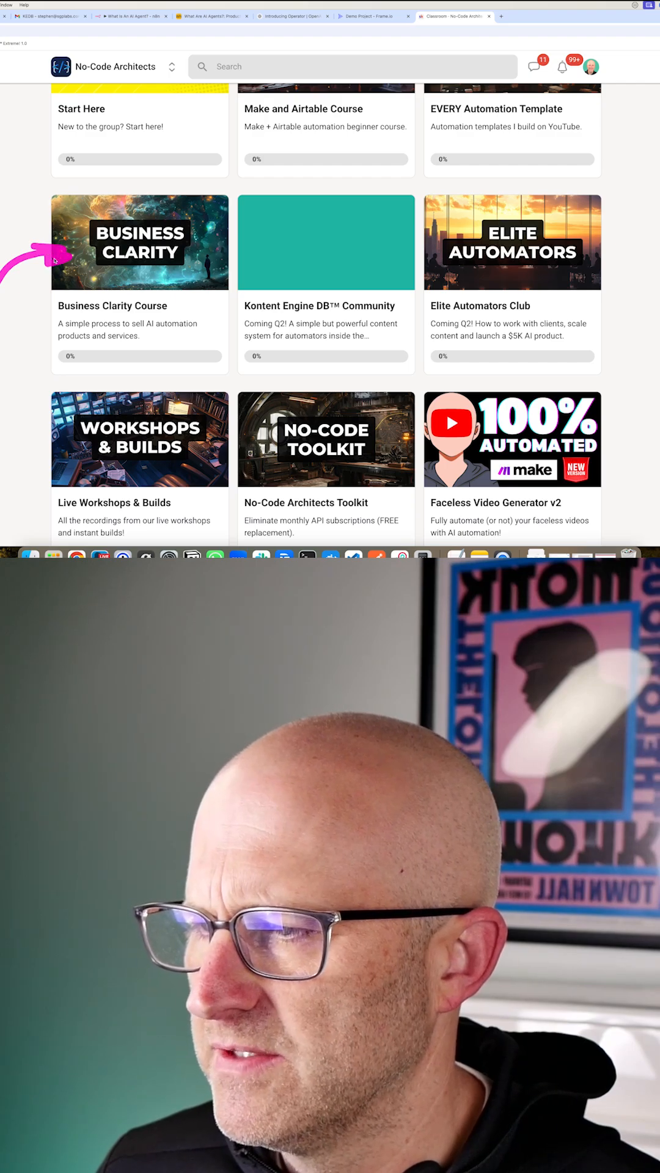
Return to the community feed and reach the Shure SM7B giveaway post
left_click(72, 93)
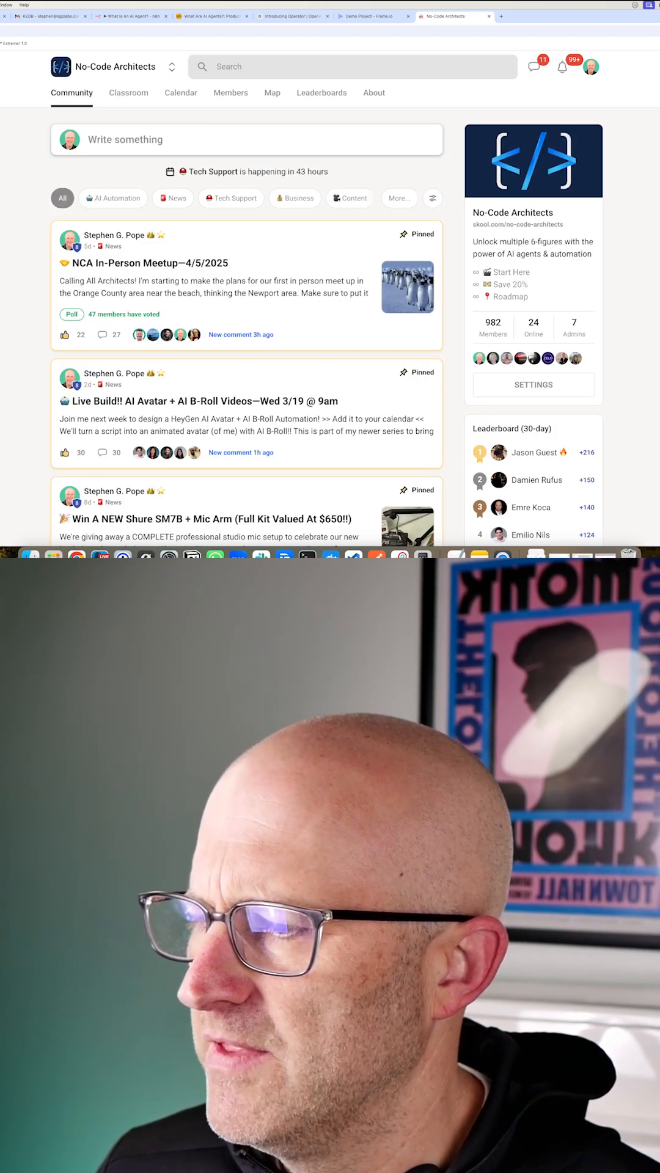
scroll("down", 3)
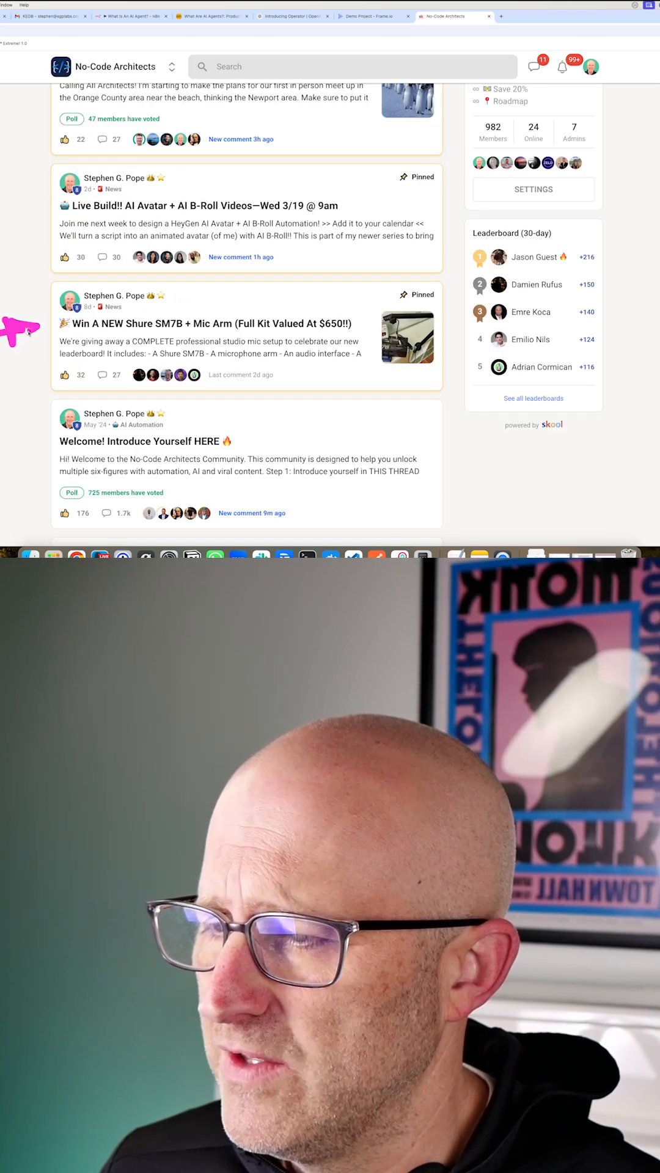